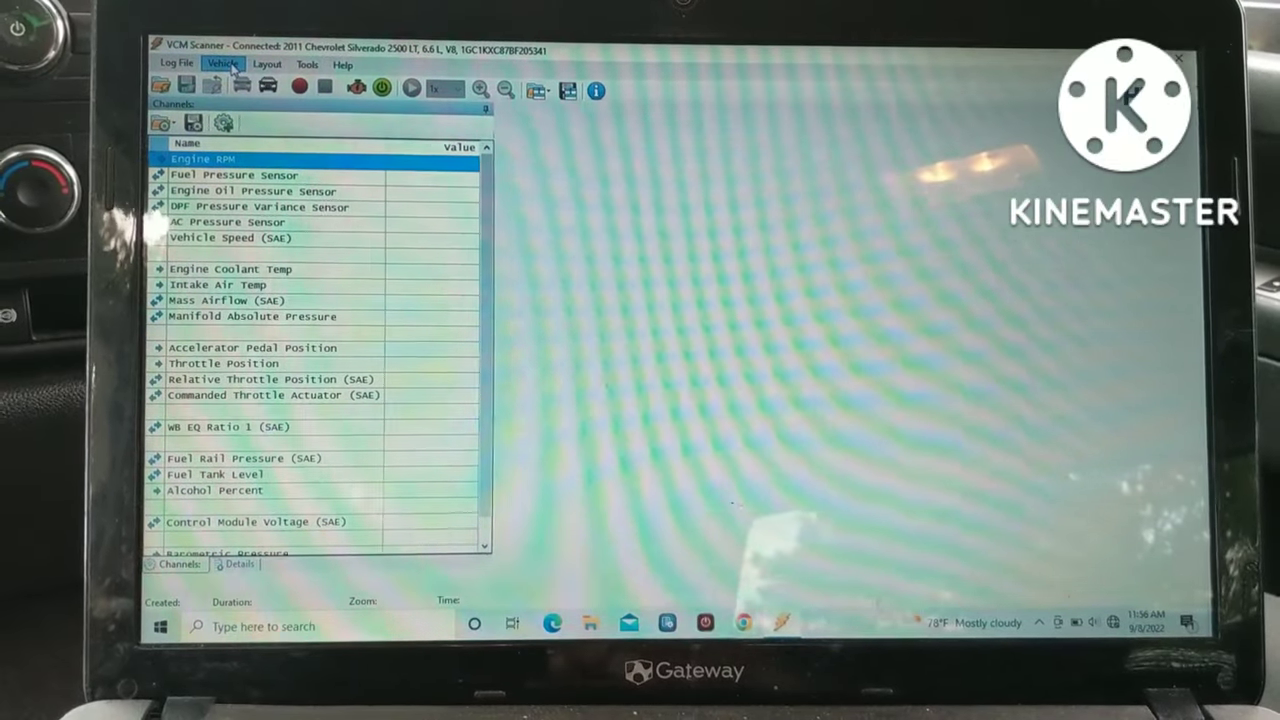
Step: Open Diagnostics & Info from the Vehicle menu for the connected Silverado
click(222, 63)
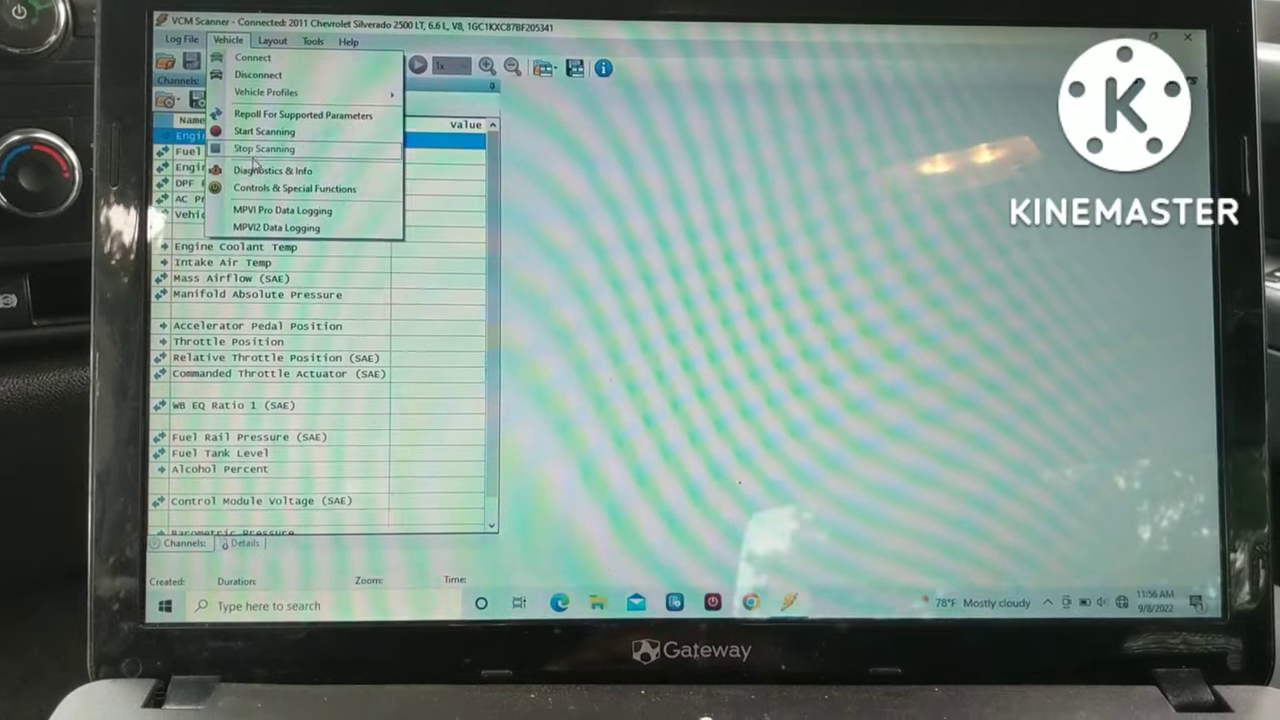
click(272, 170)
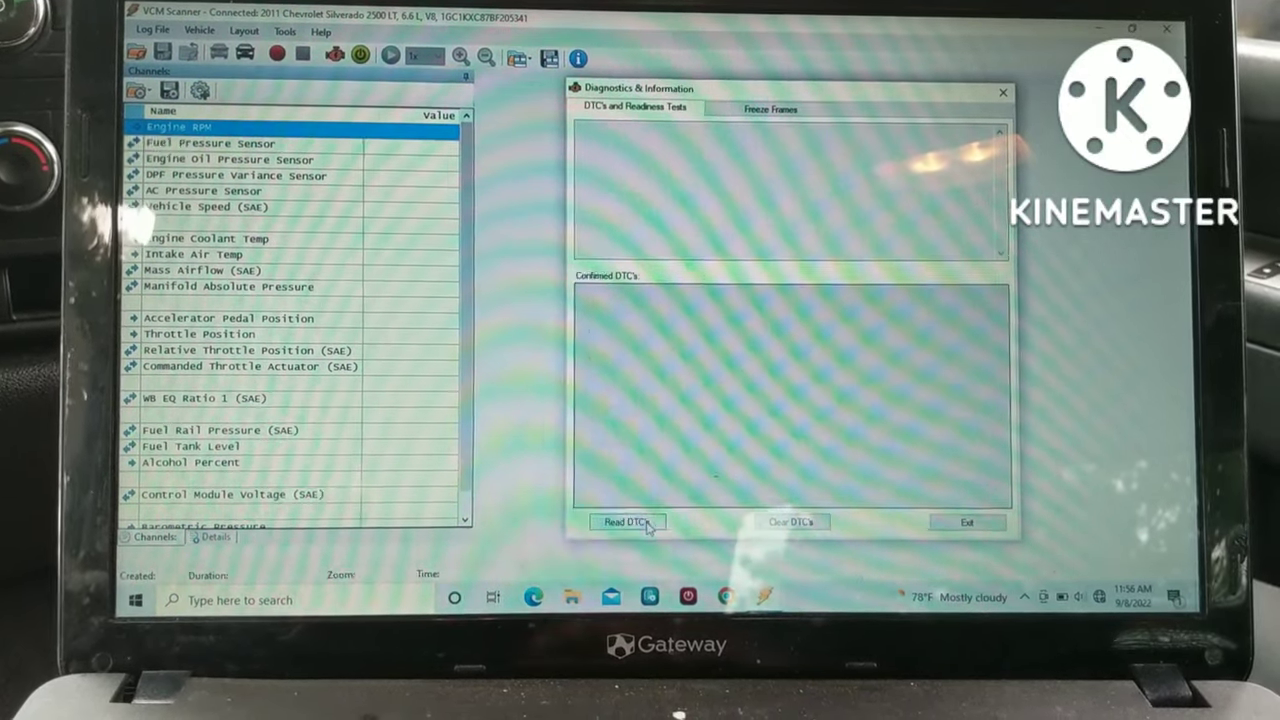
Step: Read the DTCs twice, listing fuel rail, camshaft and 5V reference faults with readiness monitors
click(627, 522)
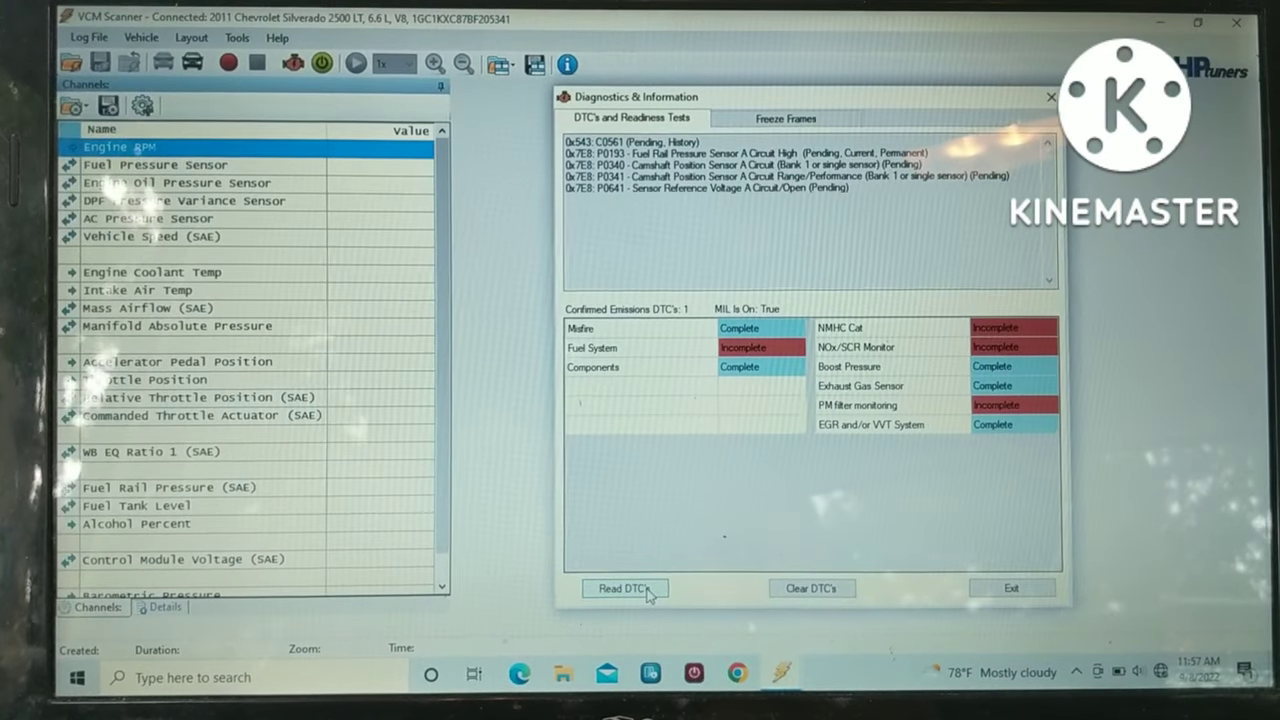
click(622, 588)
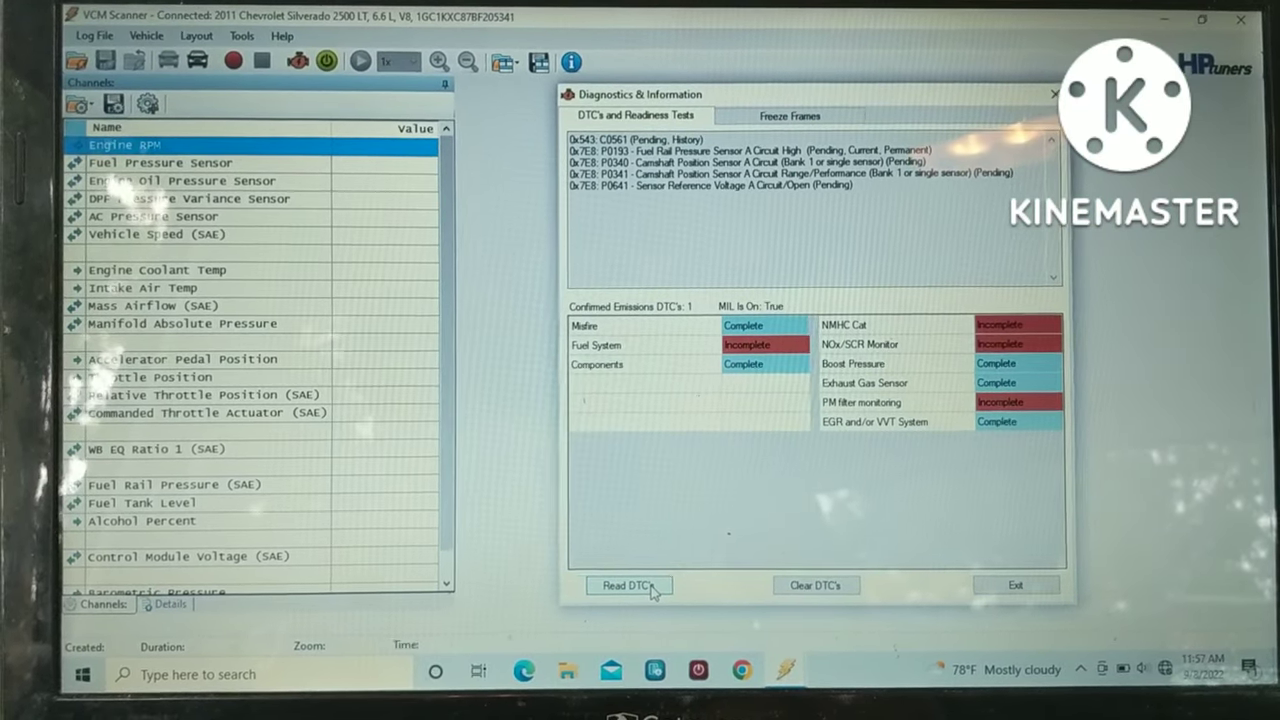